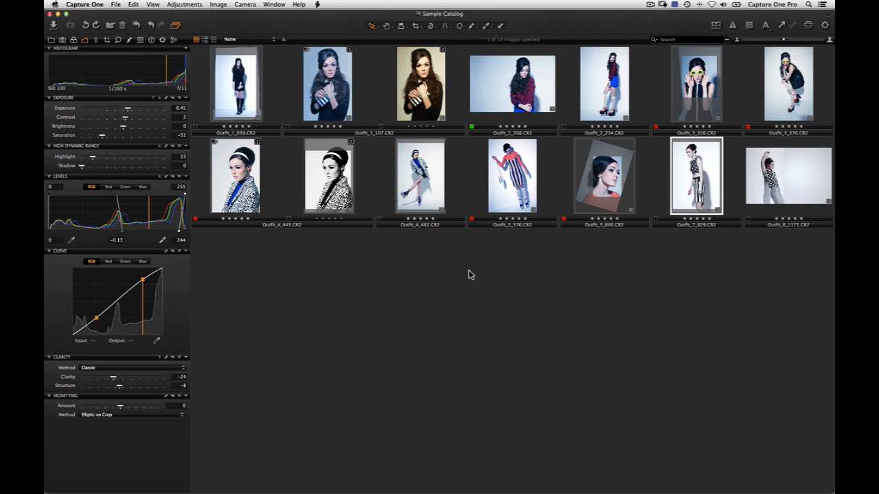
mouse_move(604, 203)
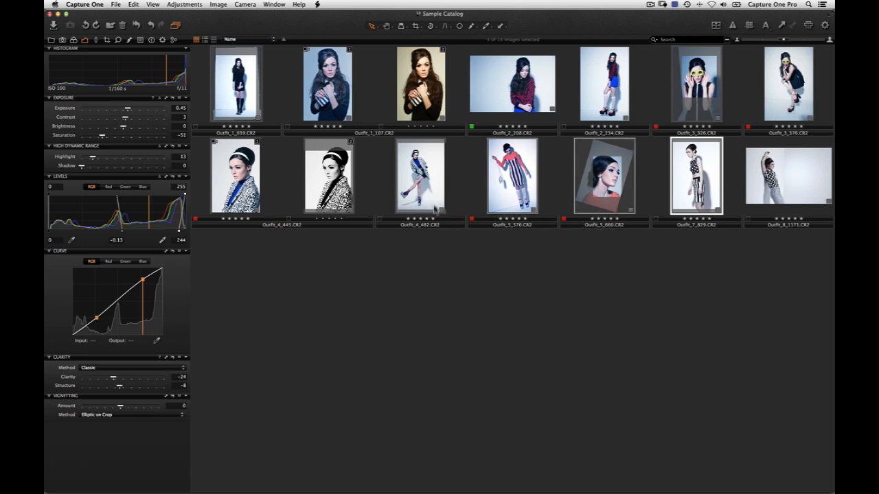
Add photos to make six selected, then start a slideshow from the View menu.
left_click(421, 175)
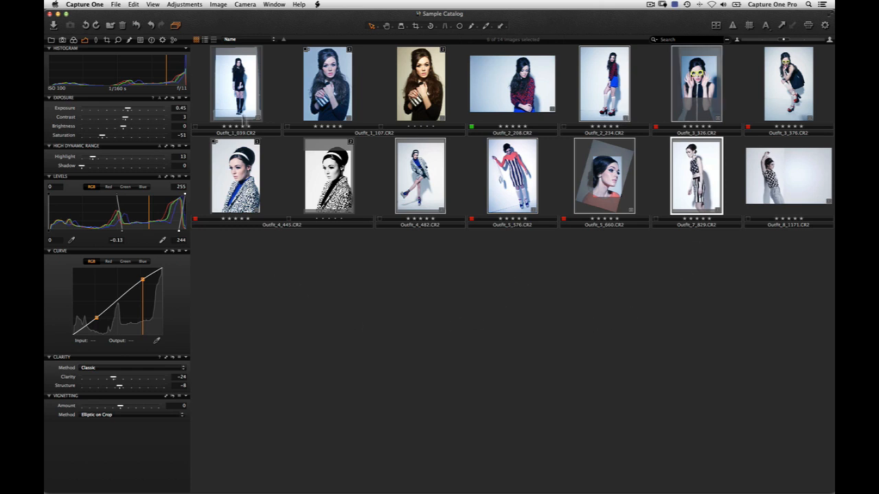
left_click(153, 4)
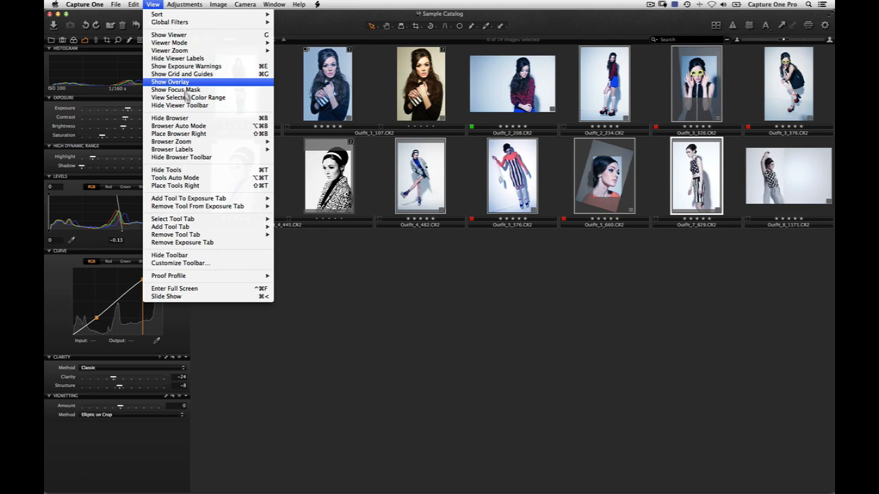
mouse_move(199, 296)
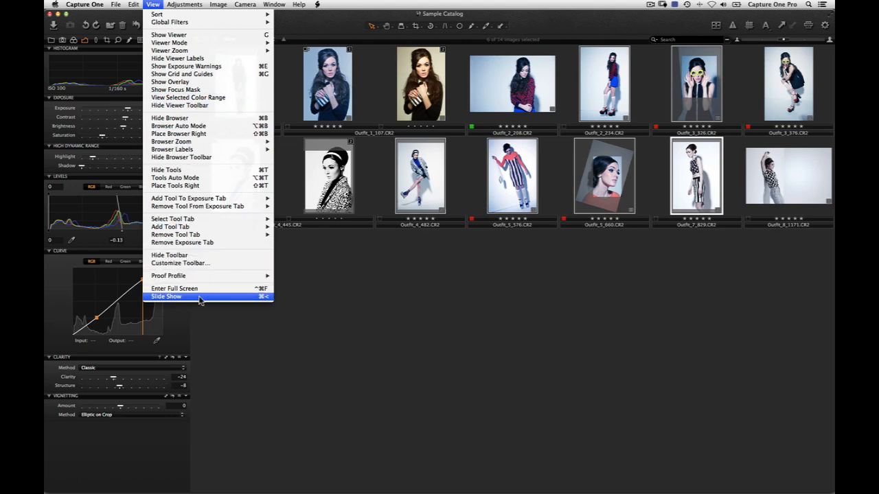
left_click(166, 296)
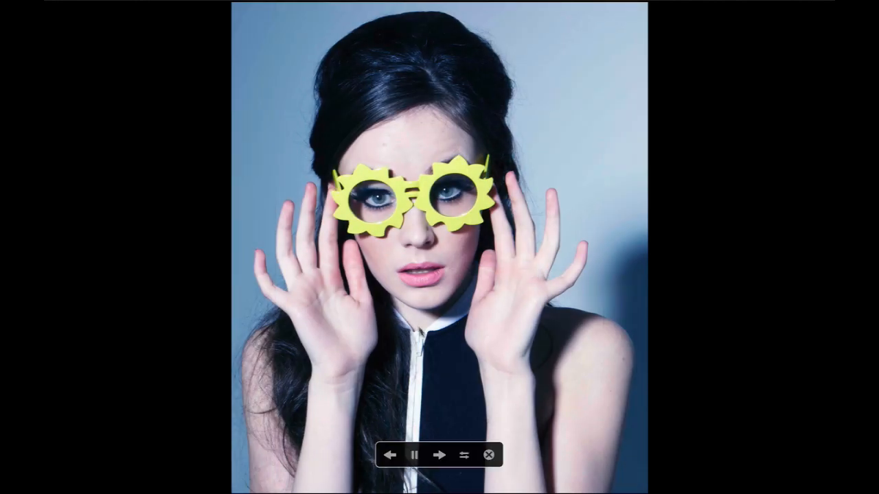
mouse_move(441, 438)
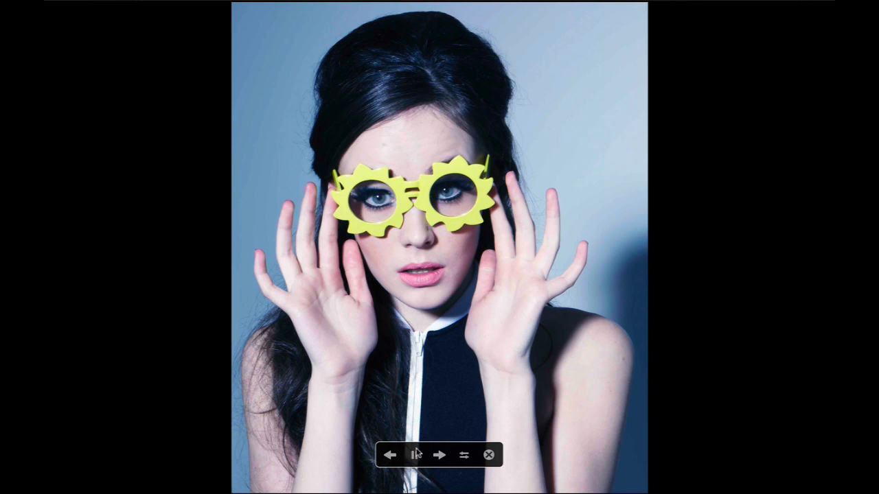
Pause the slideshow, advance to the next photo, and bring up the slideshow settings.
left_click(416, 455)
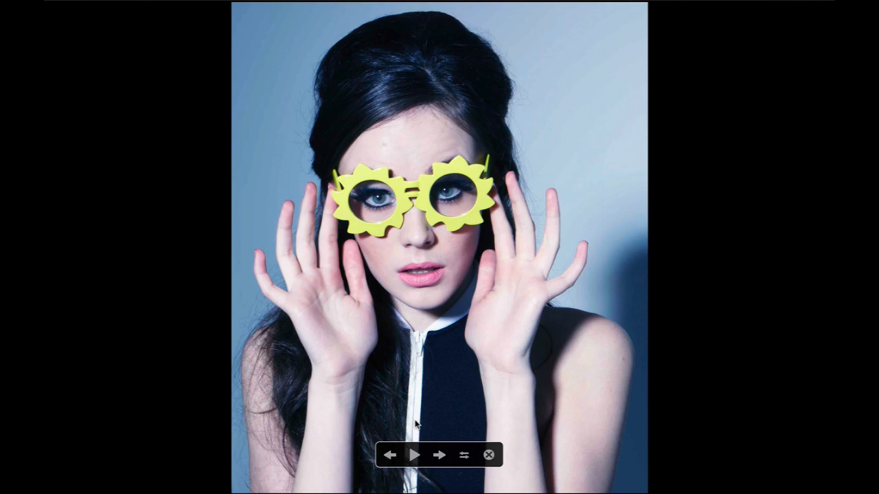
left_click(439, 454)
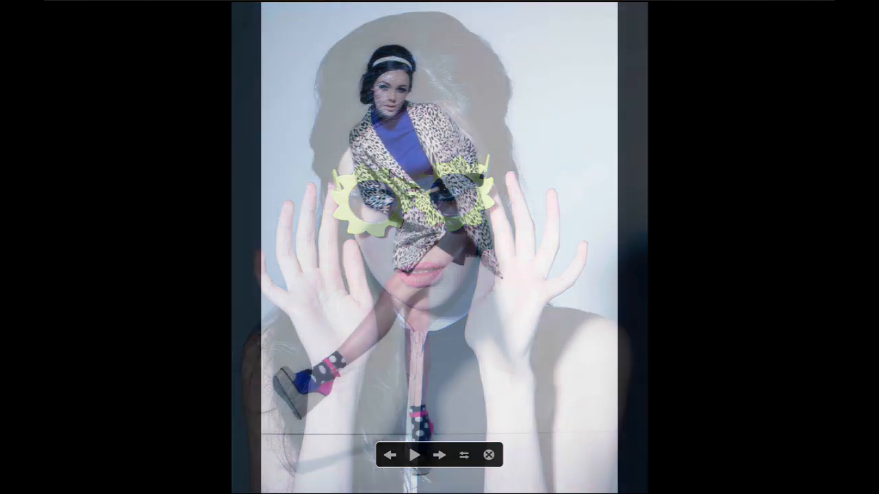
left_click(439, 455)
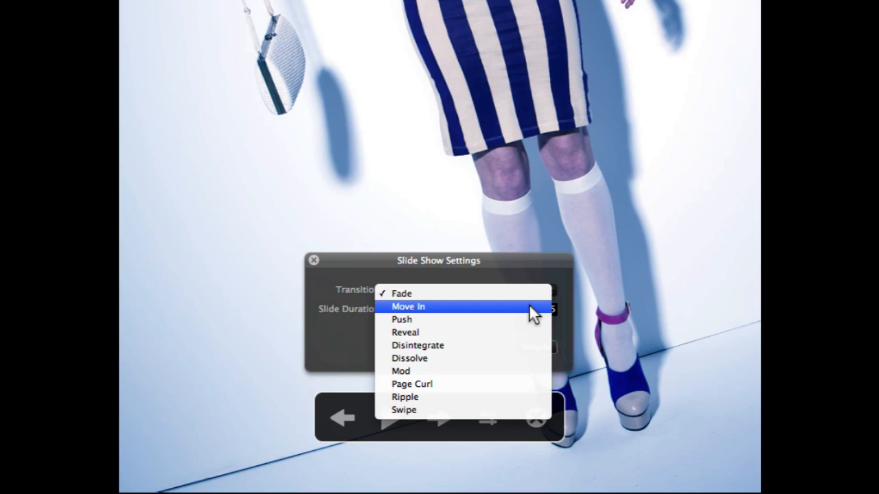
Switch the transition to Move In, adjust slide duration, resume playback, then press Escape.
left_click(409, 306)
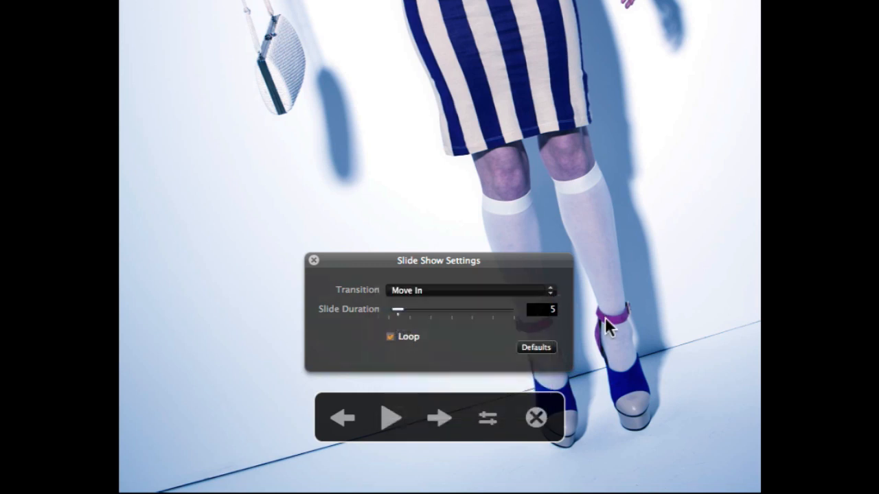
left_click_drag(398, 309, 395, 312)
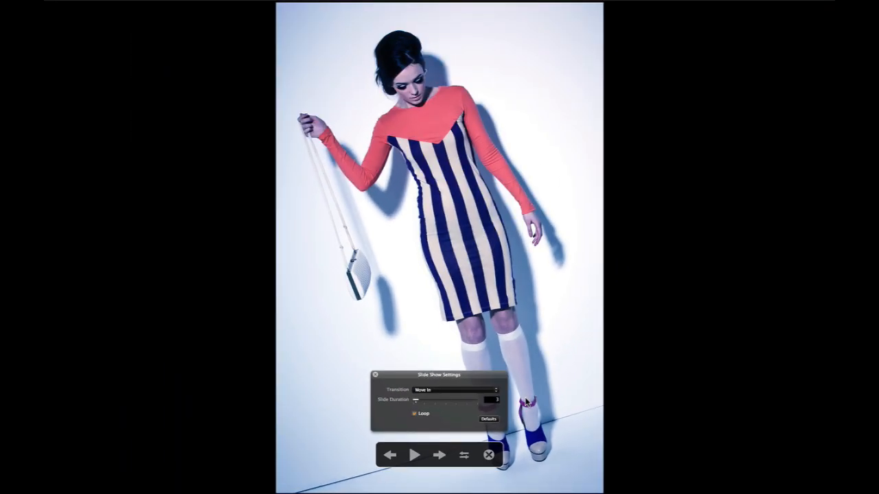
left_click(414, 455)
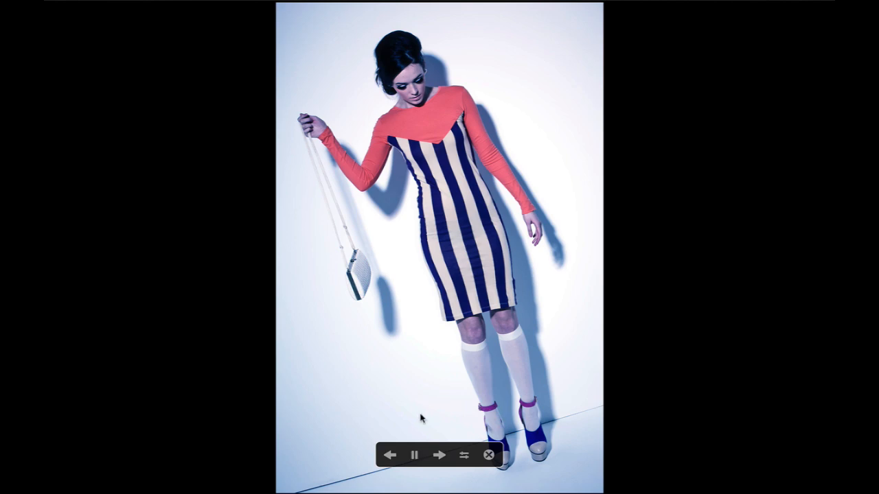
key("Escape")
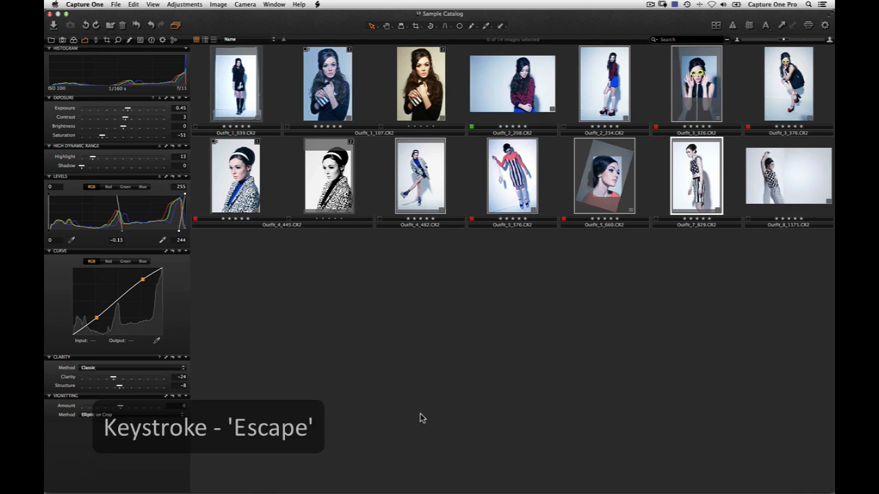
Exit the slideshow and switch to the web contact sheet layout.
key("Escape")
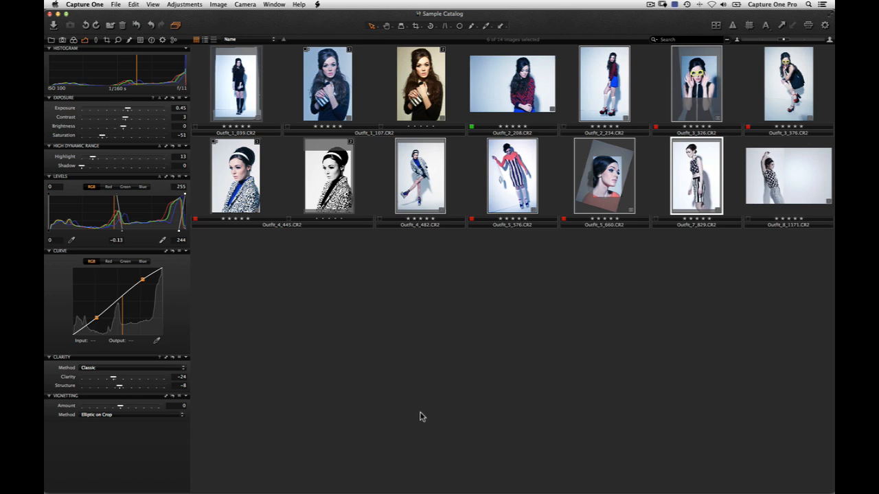
left_click(116, 5)
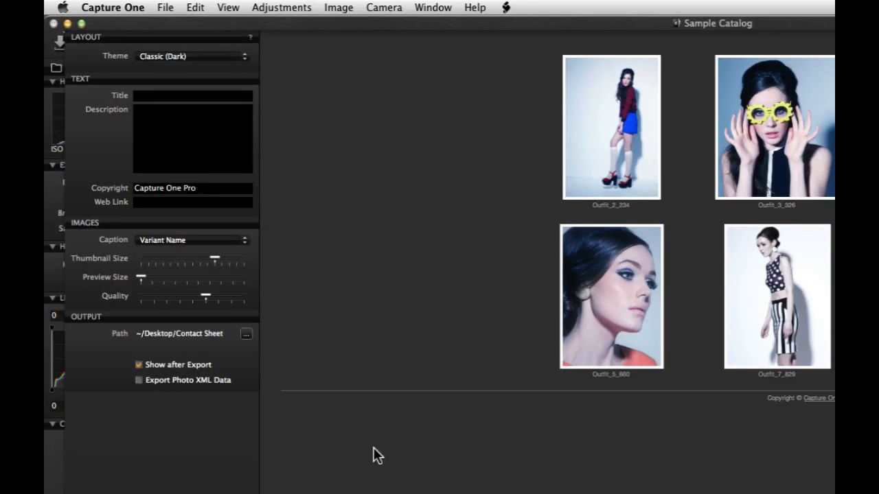
mouse_move(336, 66)
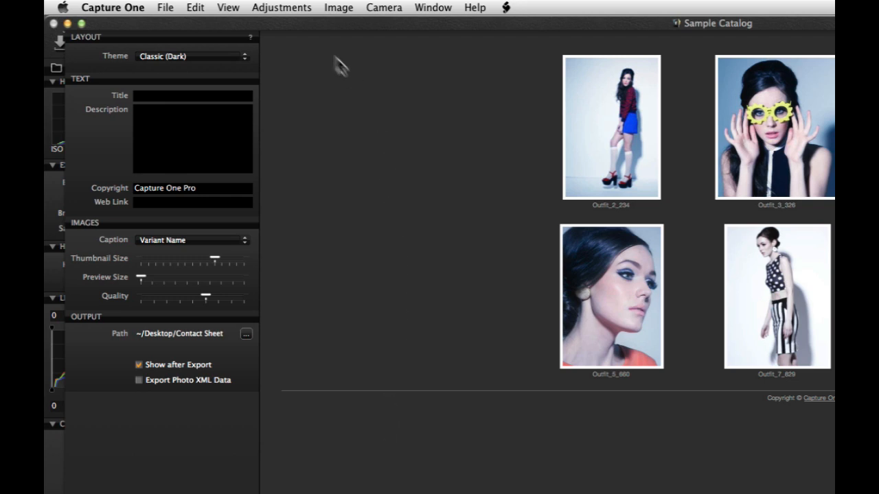
Apply the light classic theme, title it 60's Test, and enter aulfawley.com details.
left_click(192, 55)
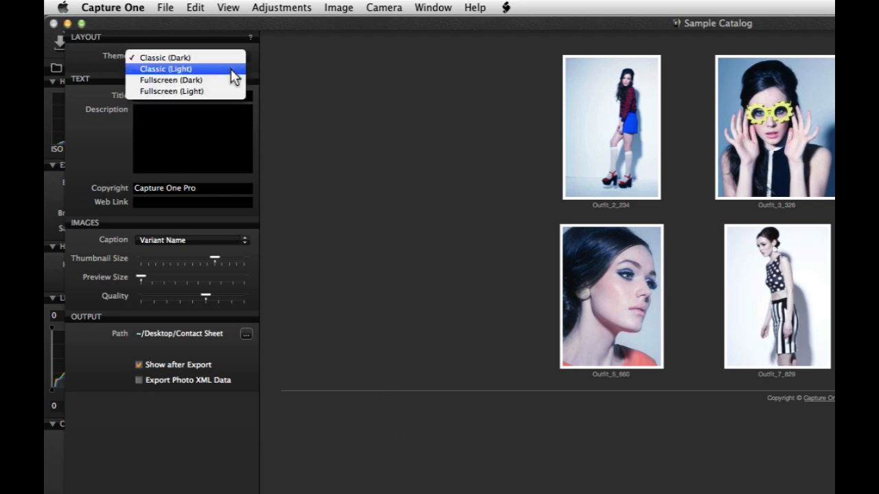
left_click(166, 69)
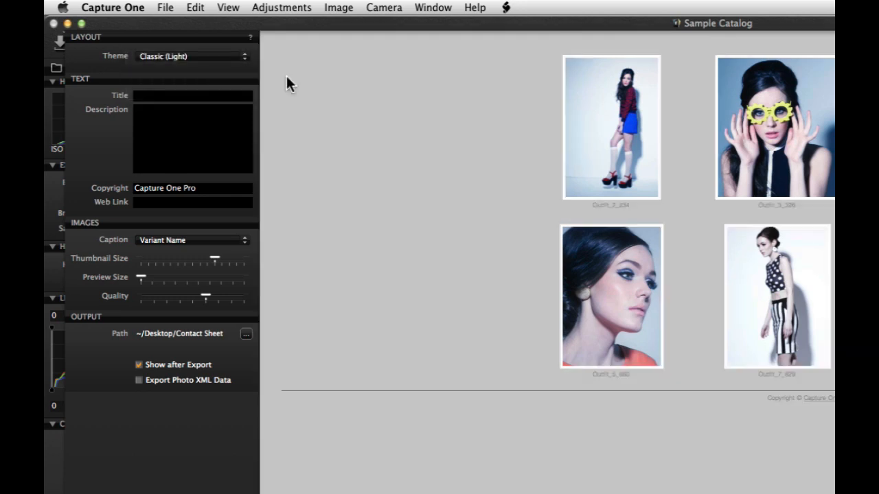
left_click(192, 96)
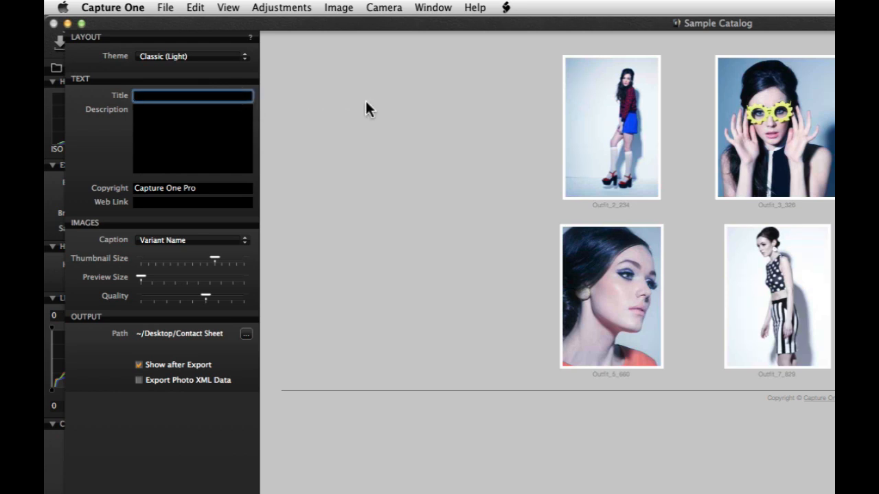
type("60's Test")
left_click(192, 202)
type("www.p")
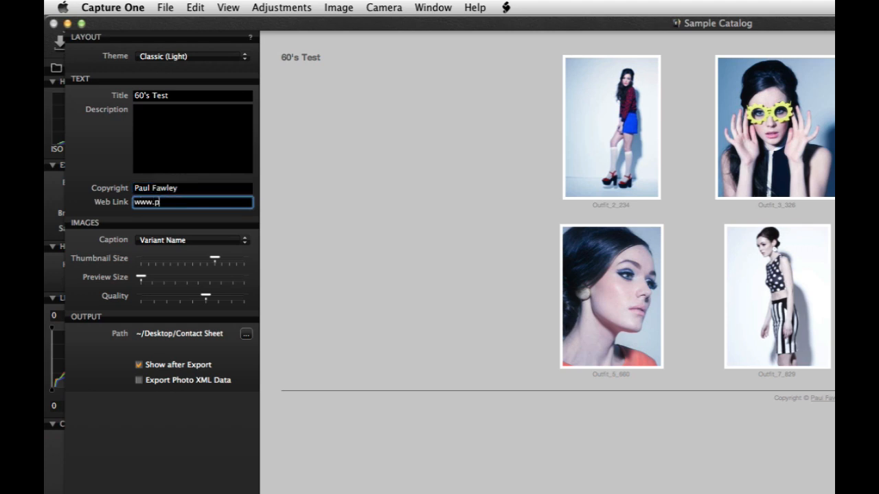
type("aulfawley")
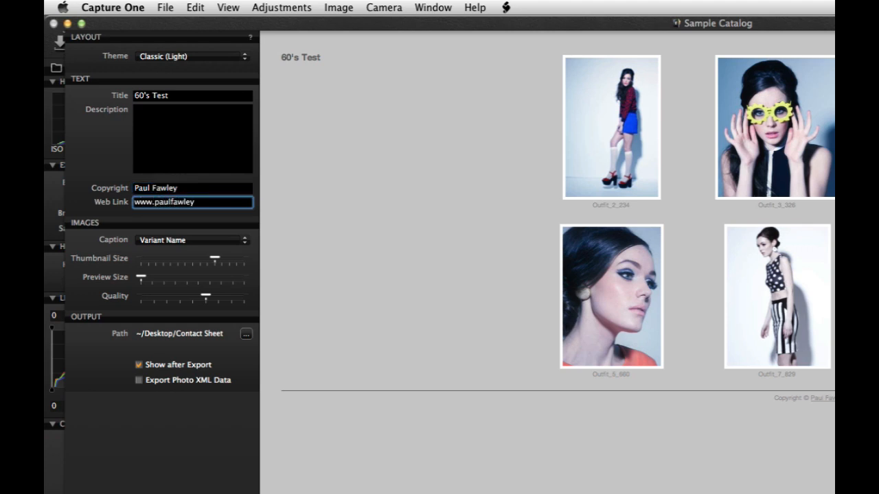
type(".com")
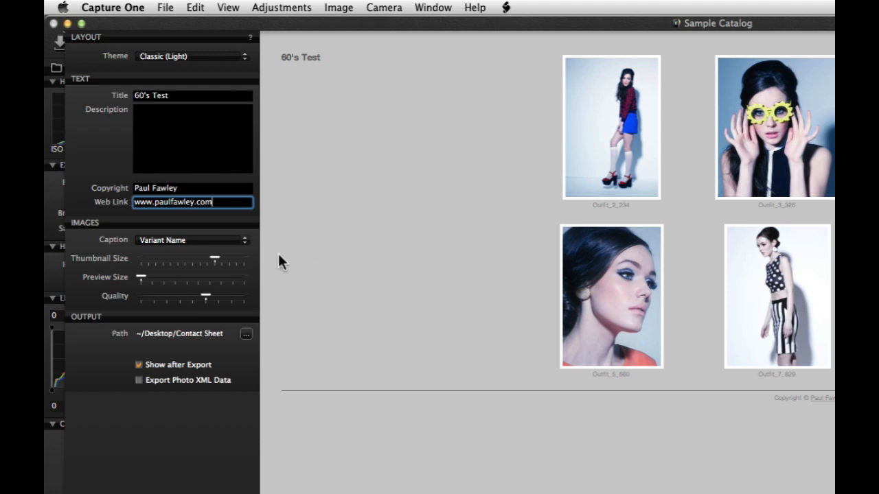
Caption images with sequence numbers, shrink the thumbnails, and close the image 5 preview.
left_click(193, 240)
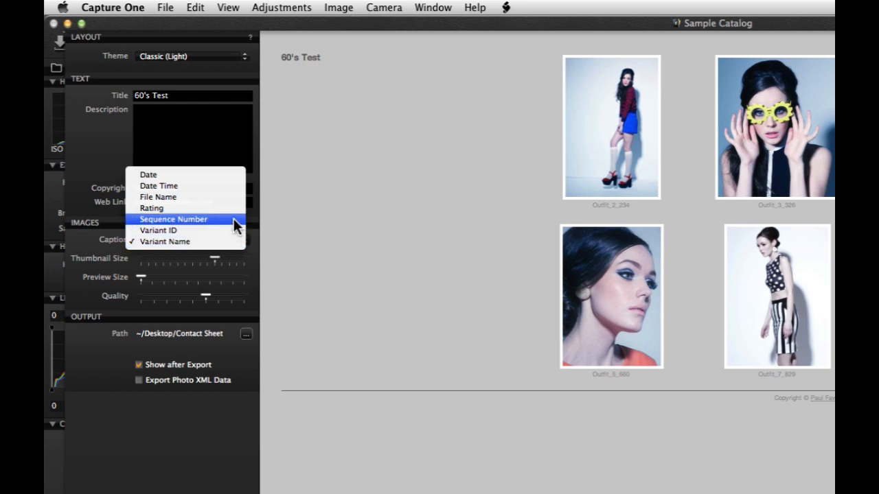
left_click(173, 219)
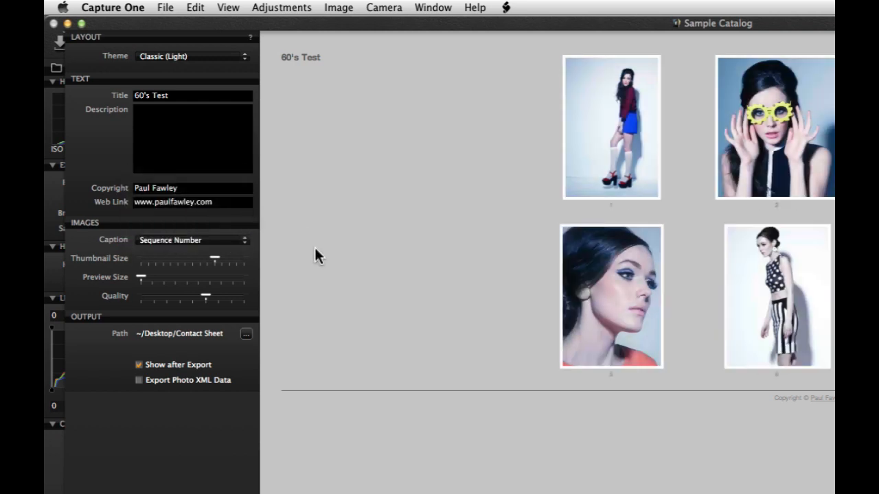
left_click_drag(214, 259, 208, 259)
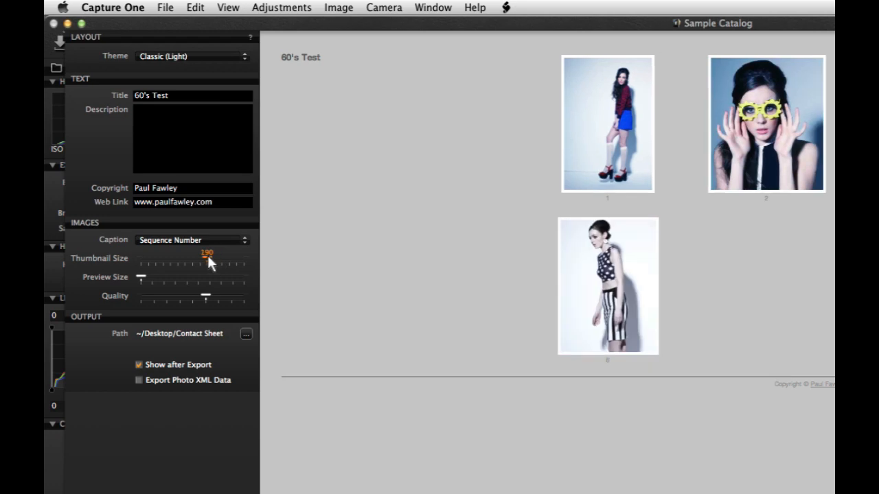
mouse_move(213, 263)
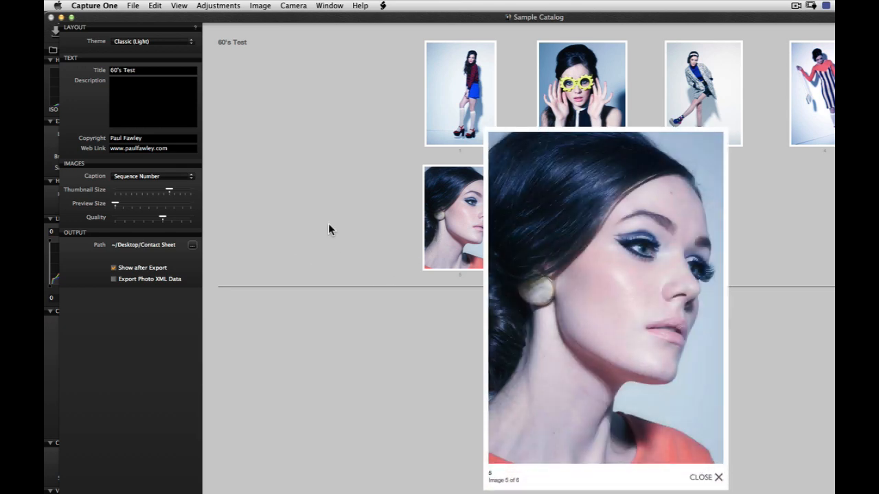
mouse_move(690, 483)
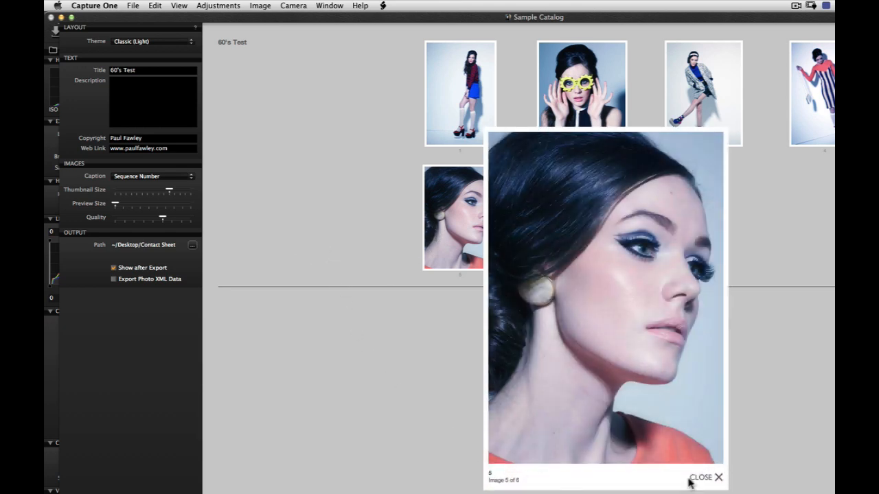
left_click(701, 477)
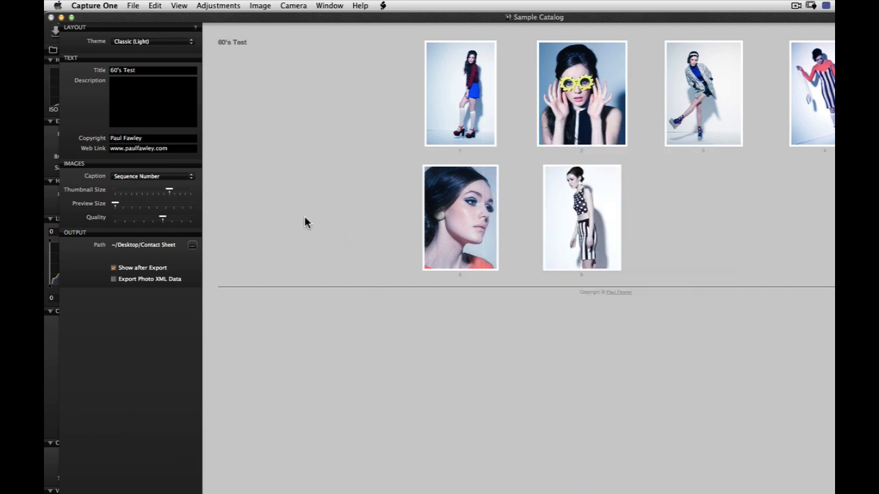
left_click(193, 245)
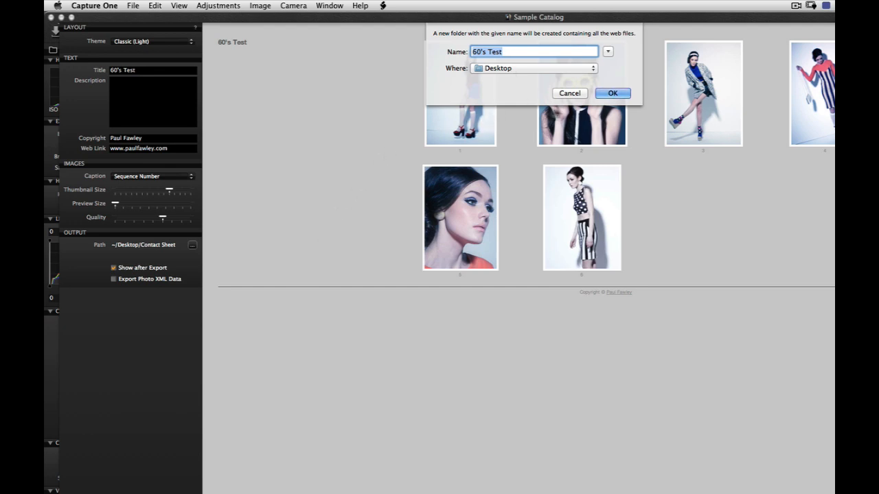
Confirm the export with the name 60's Test and location Desktop.
left_click(612, 93)
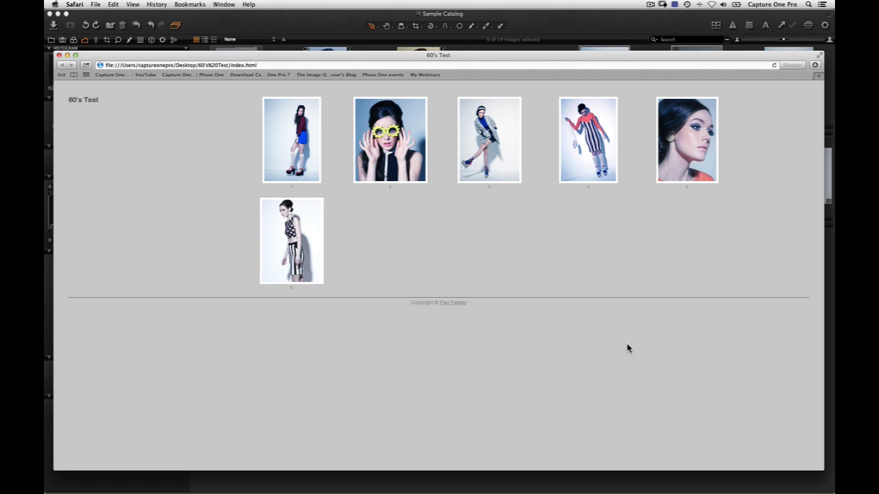
mouse_move(312, 490)
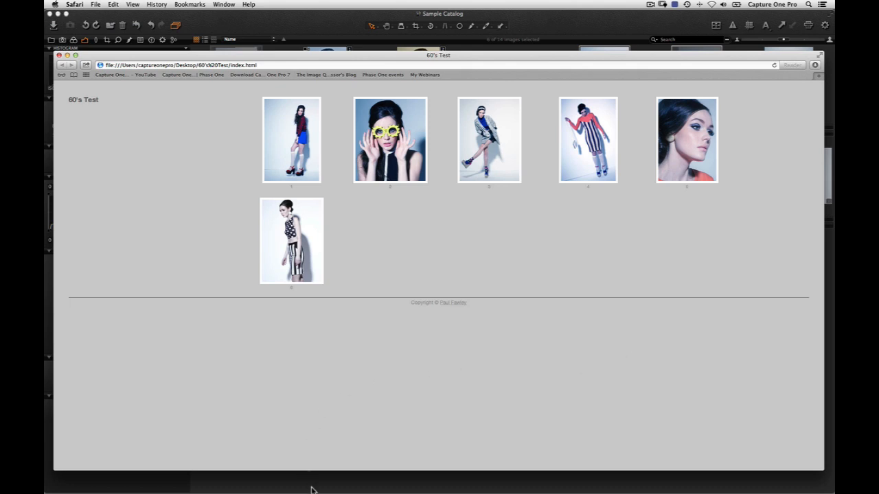
Open a new Finder window from the Dock over the Safari contact sheet.
left_click(310, 473)
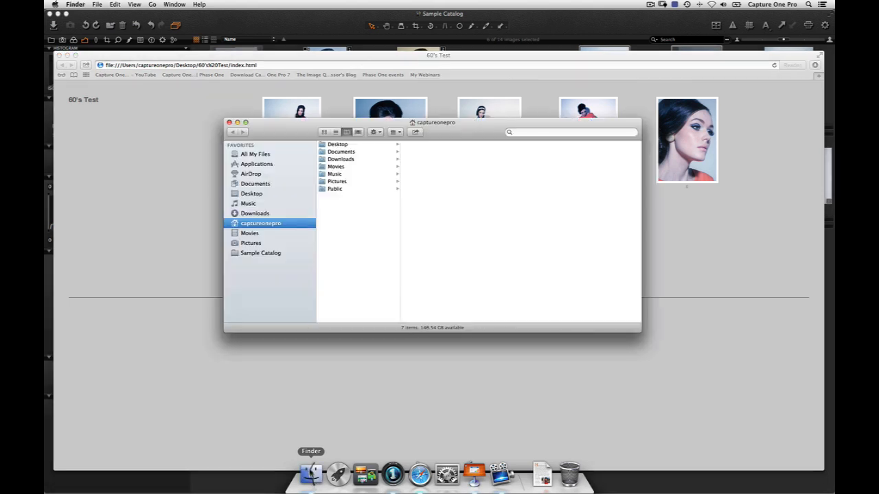
Browse to Desktop and open the 60's Test folder with index.html and assets.
left_click(337, 144)
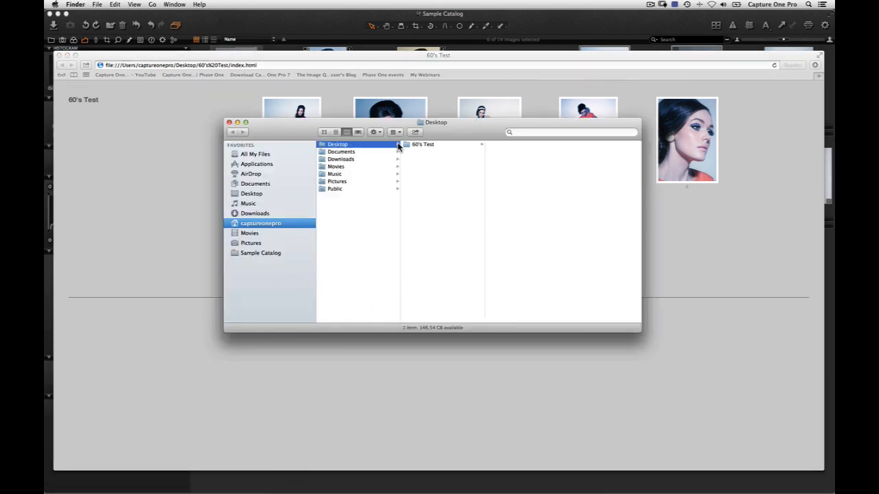
left_click(423, 144)
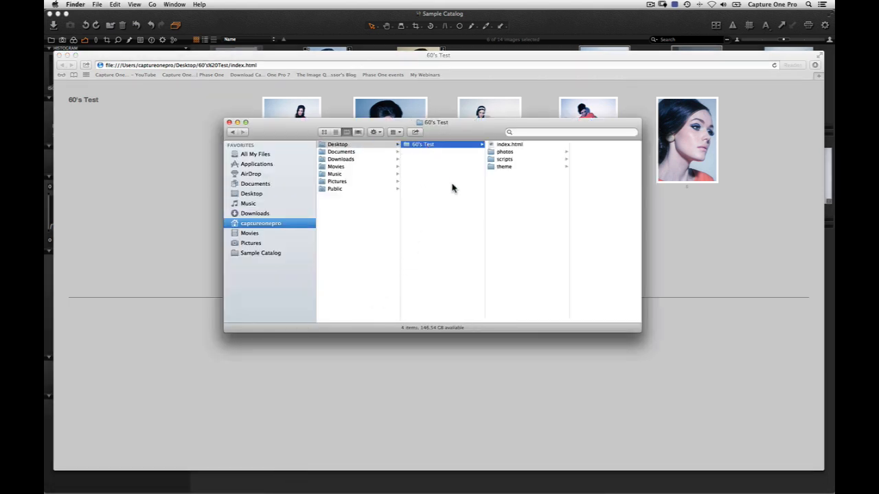